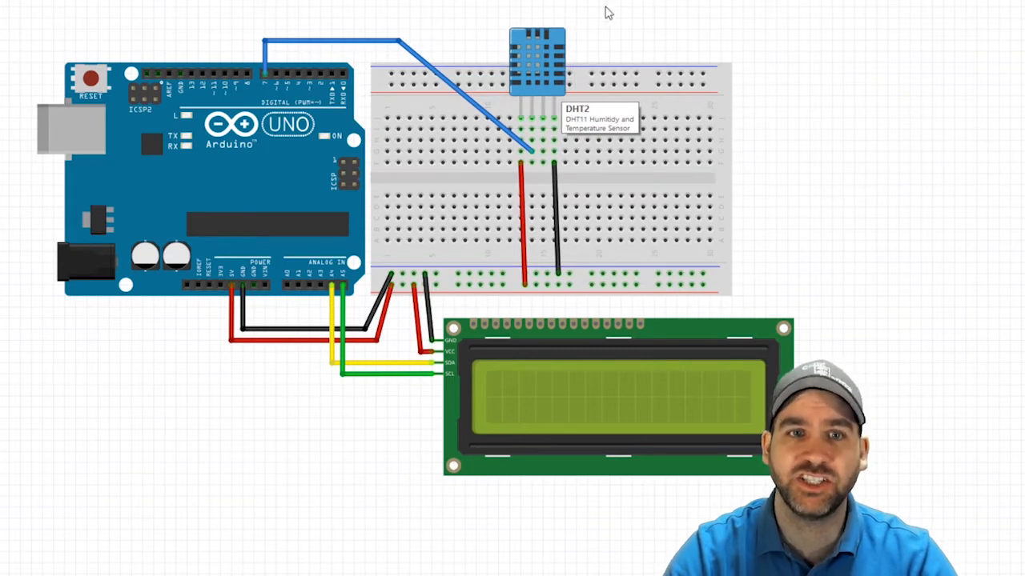
{"action": "mouse_move", "coordinate": [726, 34]}
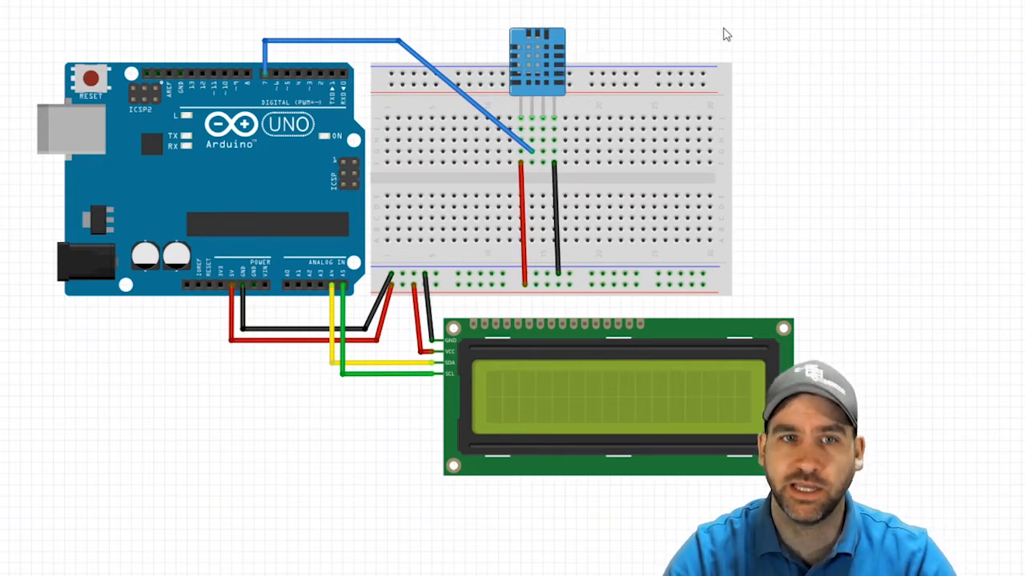
{"action": "mouse_move", "coordinate": [836, 93]}
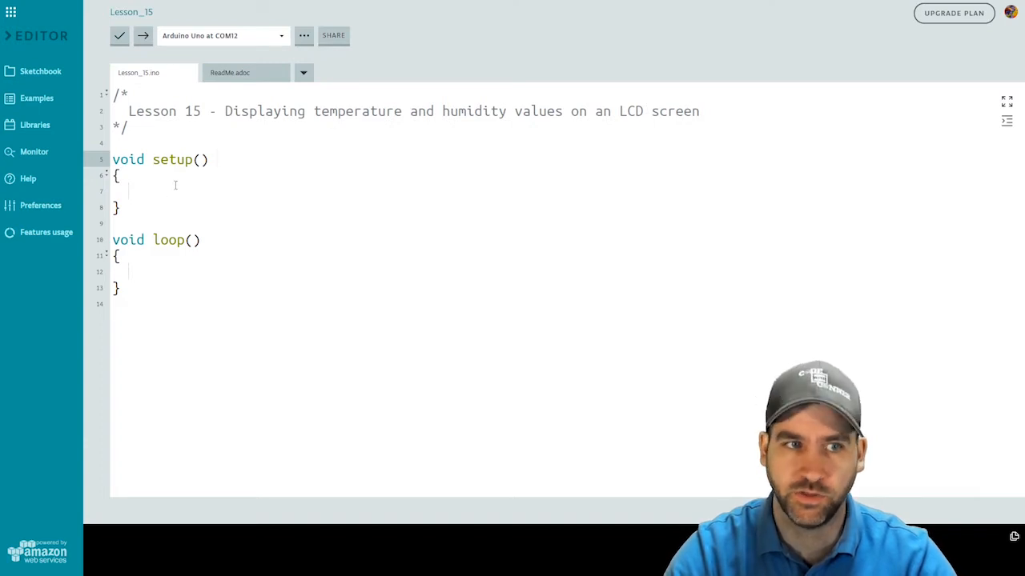
Step: Add the DHT and LiquidCrystal_I2C include lines with comments above setup()
{"action": "key", "text": "Enter"}
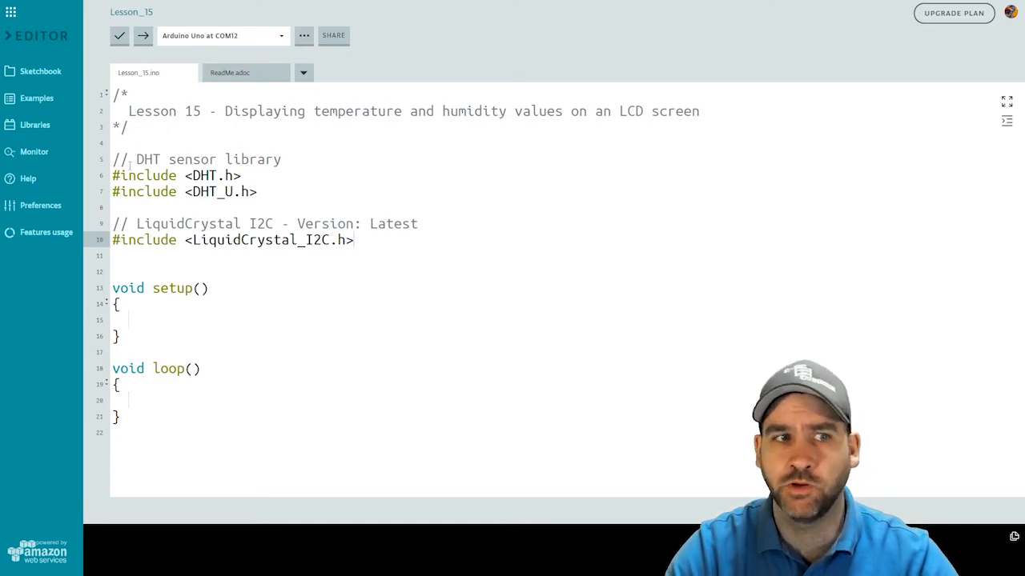
{"action": "mouse_move", "coordinate": [35, 125]}
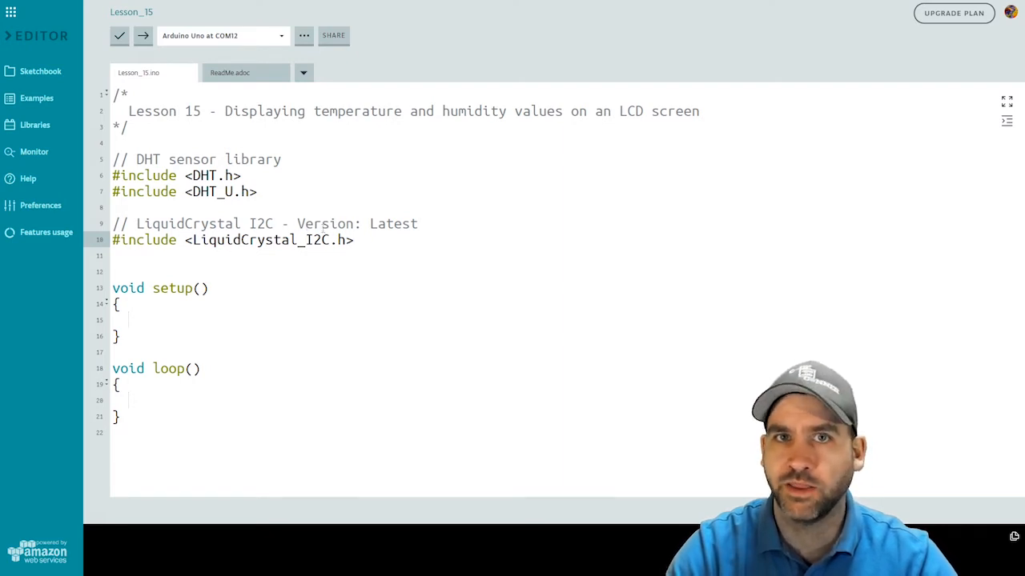
{"action": "left_click", "coordinate": [362, 241]}
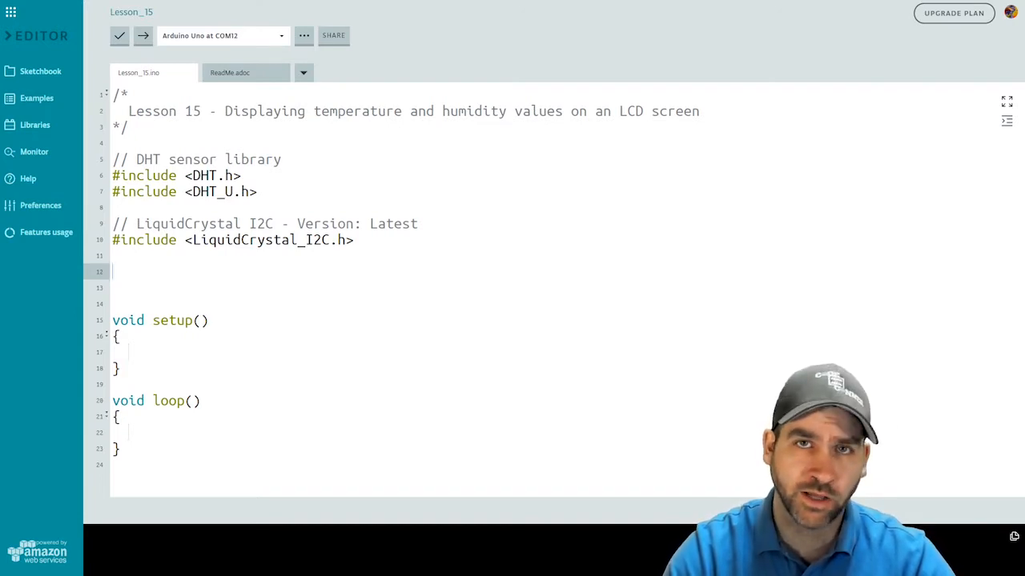
Step: Declare lcd(0x27,20,4), define DHTPIN 7 and DHTTYPE DHT11, and create the dht object
{"action": "type", "text": "LiquidCrystal_I2C lcd(0x27,20,4);  // set the LCD address to 0x27 for a 16 chars and 2 line display"}
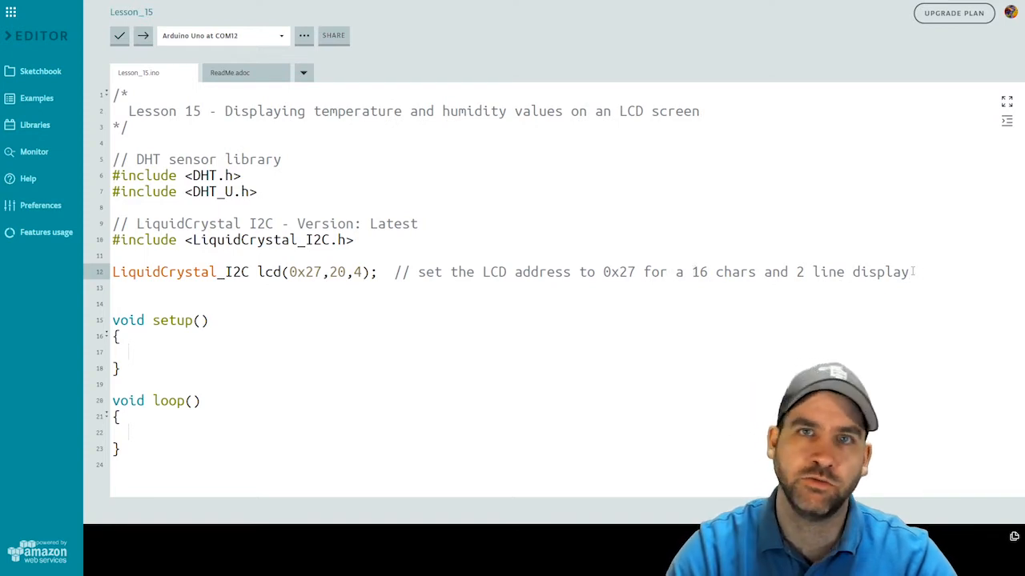
{"action": "mouse_move", "coordinate": [390, 285]}
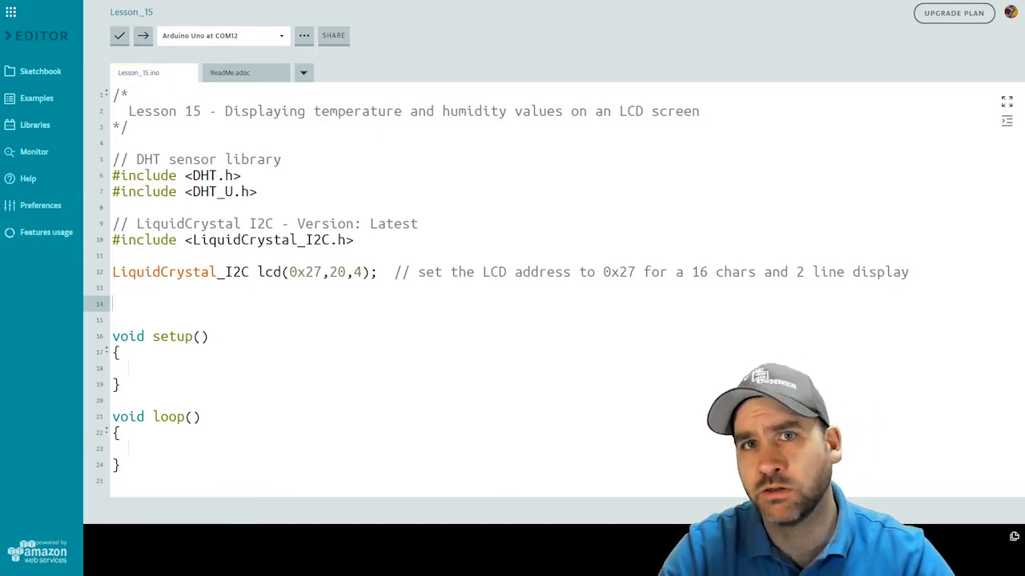
{"action": "type", "text": "#define DHTPIN 7 // Analog Pin sensor is connected to"}
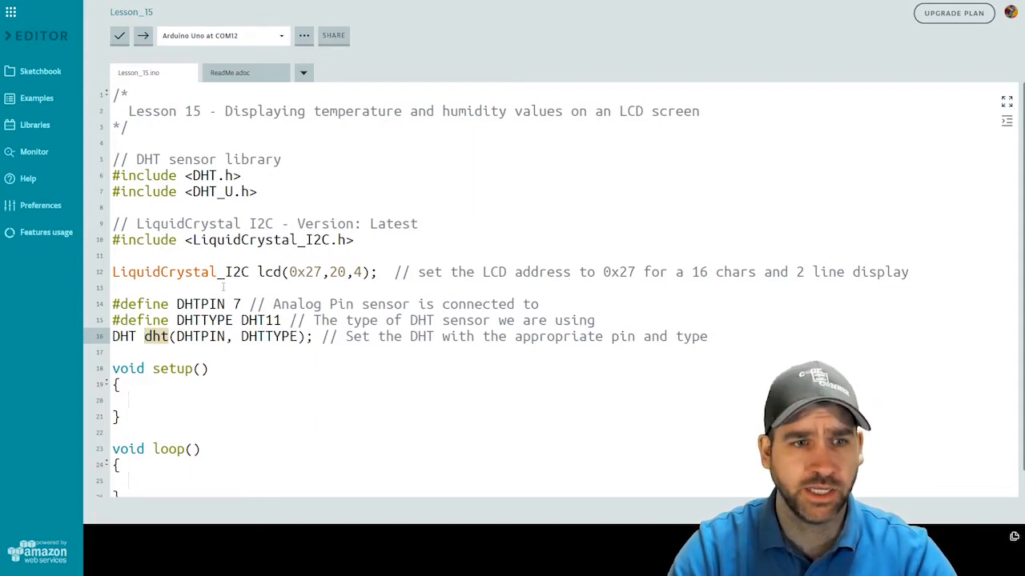
{"action": "double_click", "coordinate": [269, 272]}
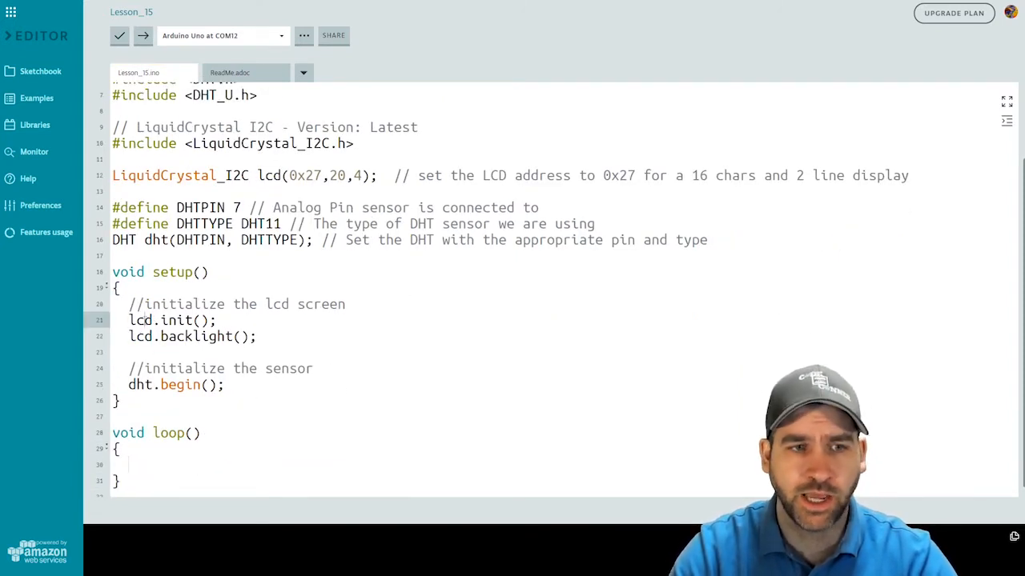
Step: Write lcd.init(), lcd.backlight() and dht.begin() with comments inside setup()
{"action": "double_click", "coordinate": [141, 336]}
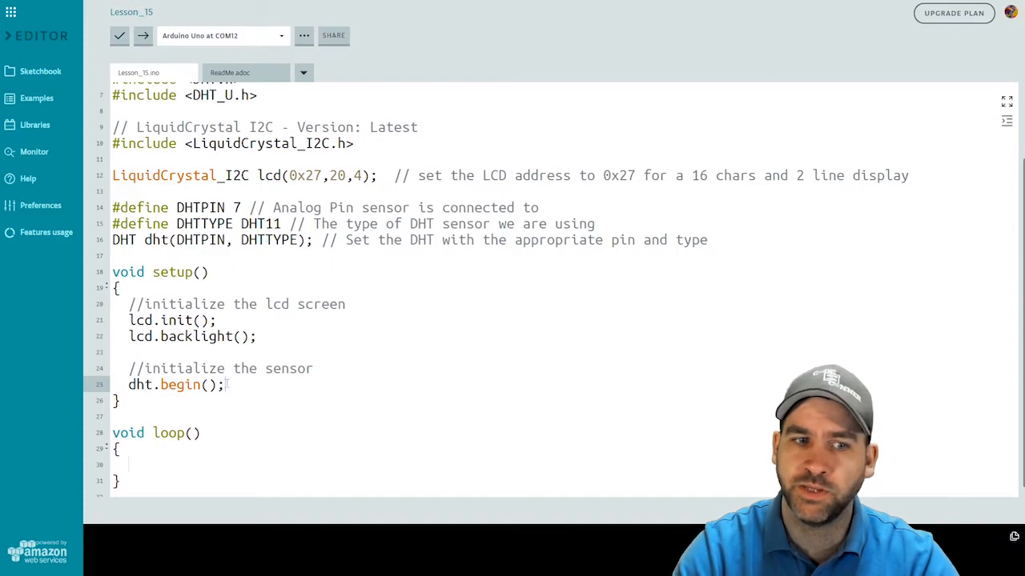
{"action": "mouse_move", "coordinate": [378, 360]}
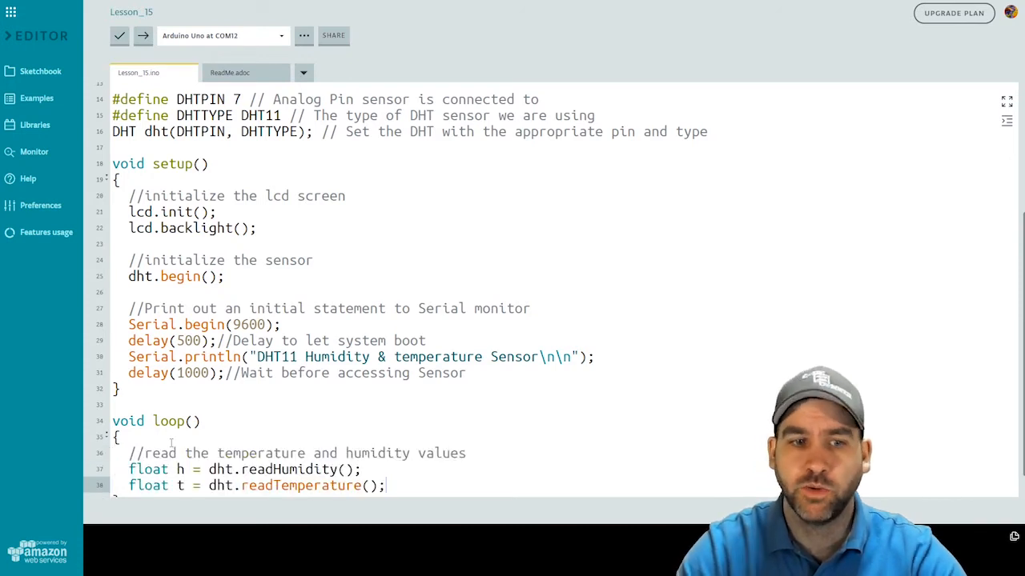
Step: Read dht.readHumidity() and dht.readTemperature() into floats h and t in loop()
{"action": "scroll", "scroll_direction": "down", "scroll_amount": 3}
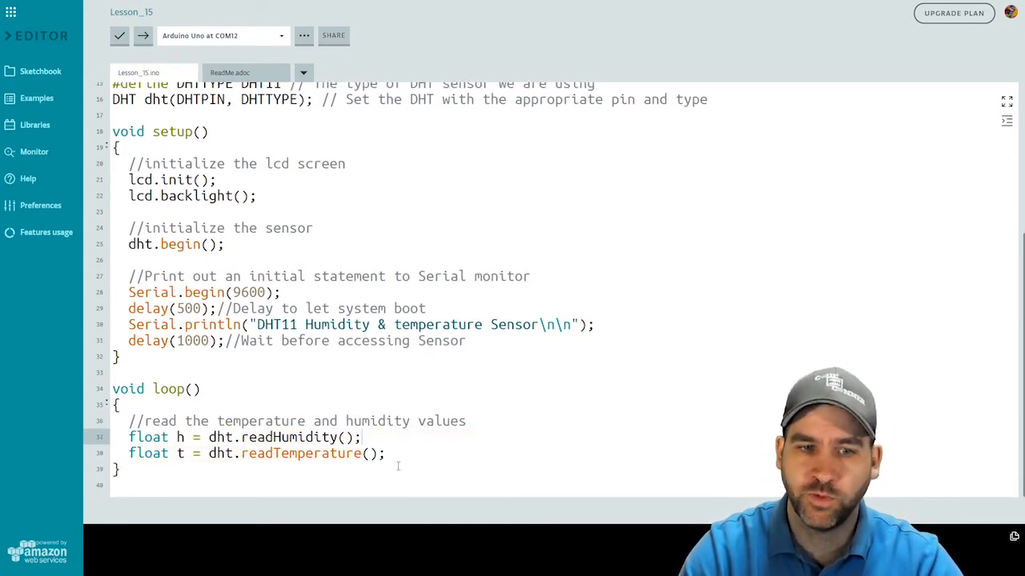
{"action": "double_click", "coordinate": [147, 437]}
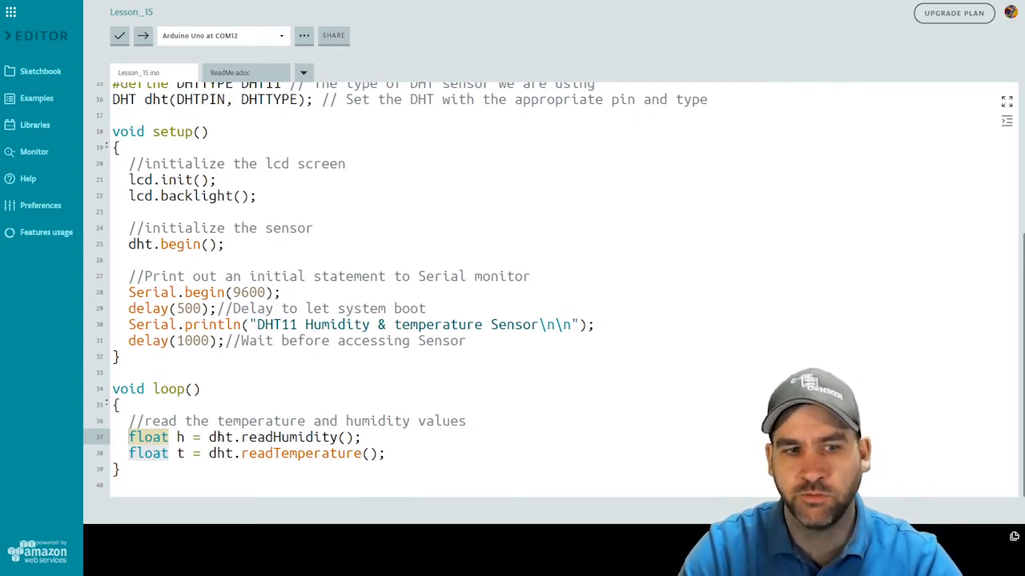
{"action": "left_click", "coordinate": [369, 453]}
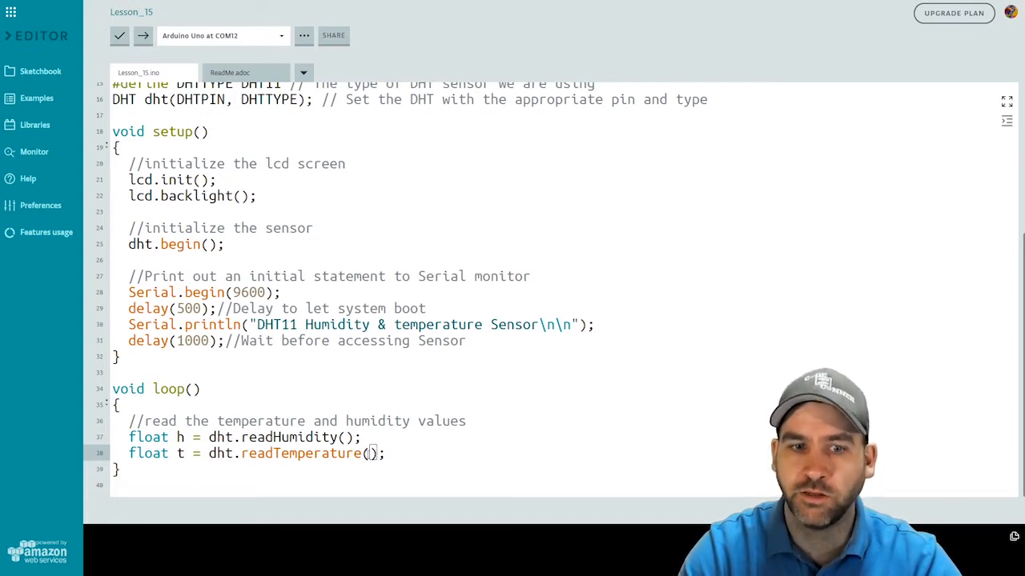
{"action": "type", "text": "tr"}
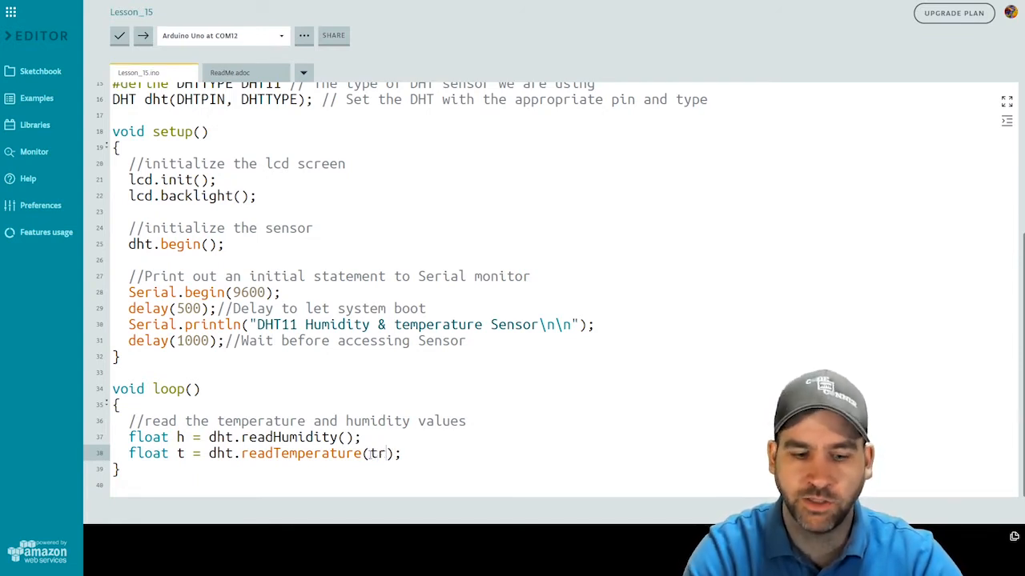
{"action": "key", "text": "Backspace"}
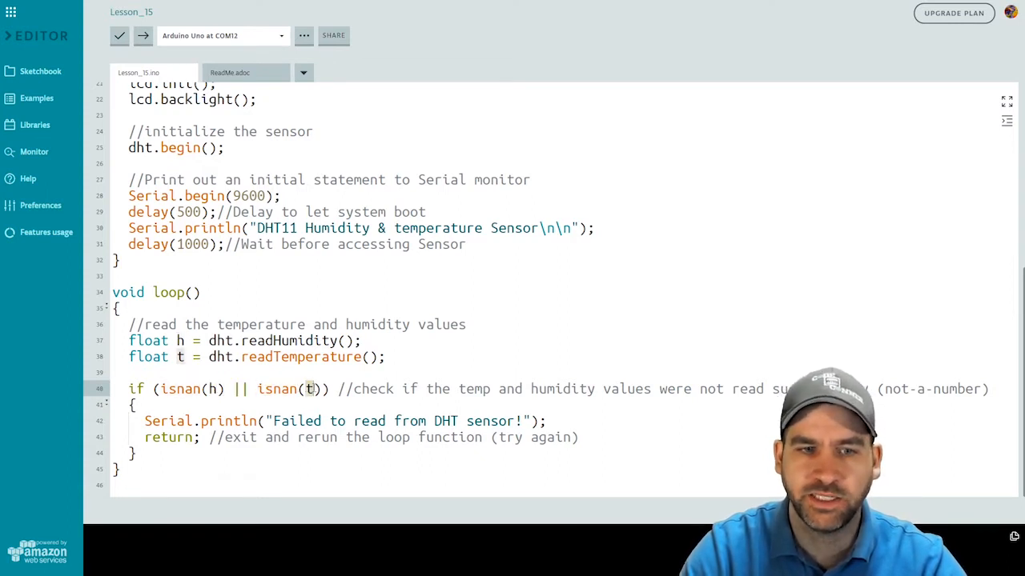
Step: Add the if(isnan(h) || isnan(t)) block that prints an error and returns
{"action": "double_click", "coordinate": [179, 389]}
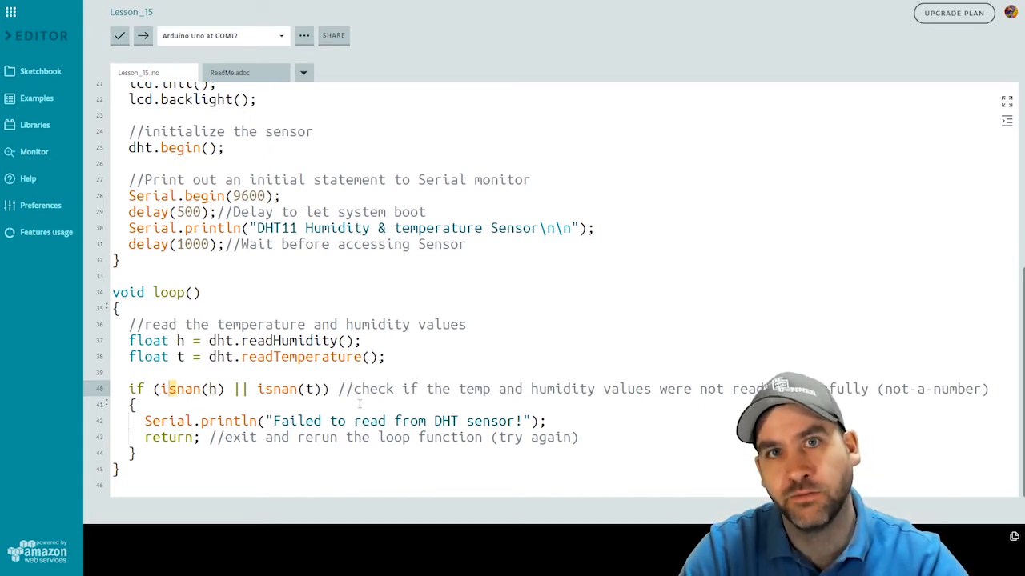
{"action": "double_click", "coordinate": [275, 389]}
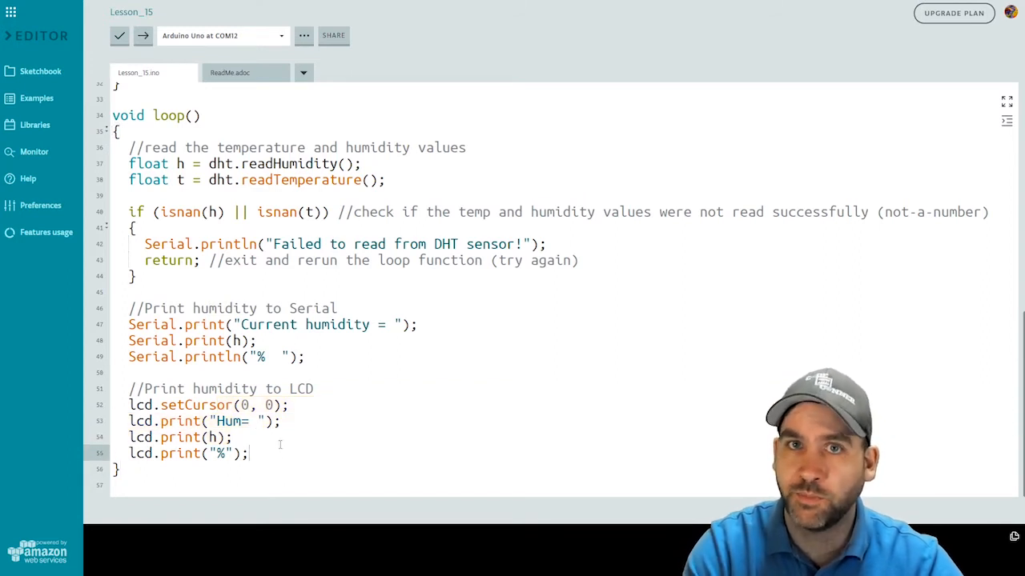
Step: Print temperature with \xC2\xB0C to Serial and Temp=, t, (char)223, C on LCD row 1
{"action": "scroll", "scroll_direction": "down", "scroll_amount": 3}
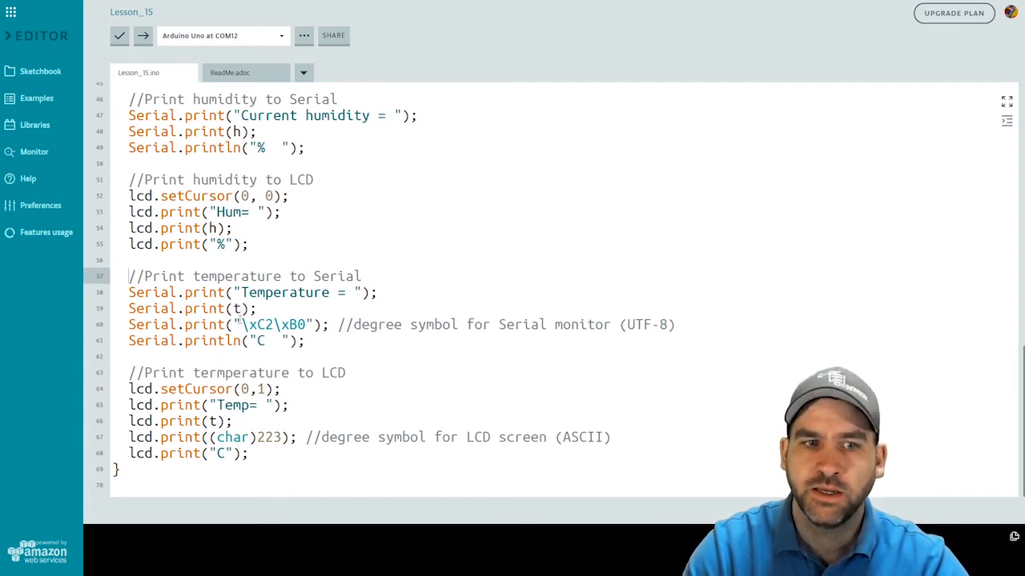
{"action": "double_click", "coordinate": [272, 323]}
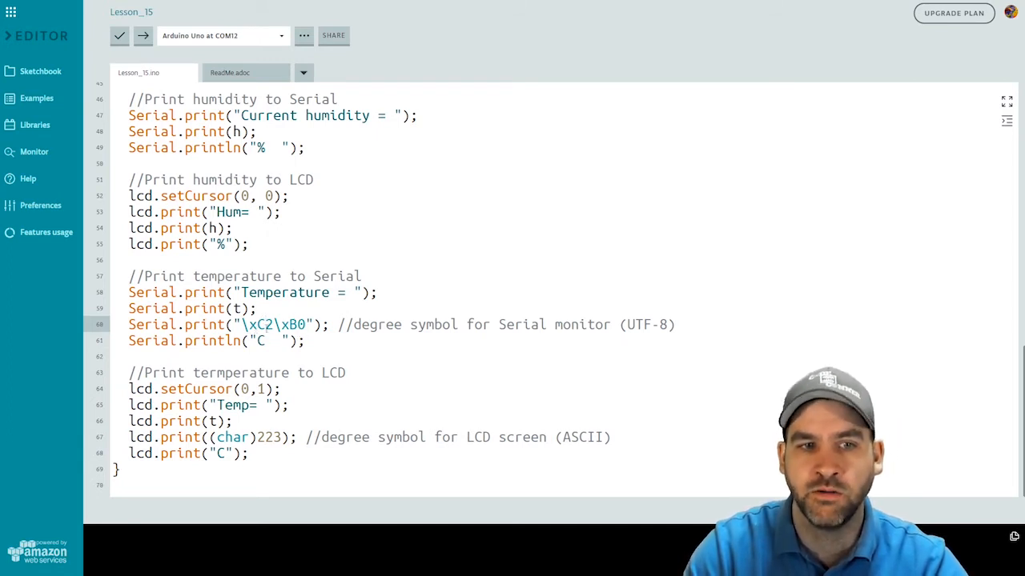
{"action": "double_click", "coordinate": [273, 323]}
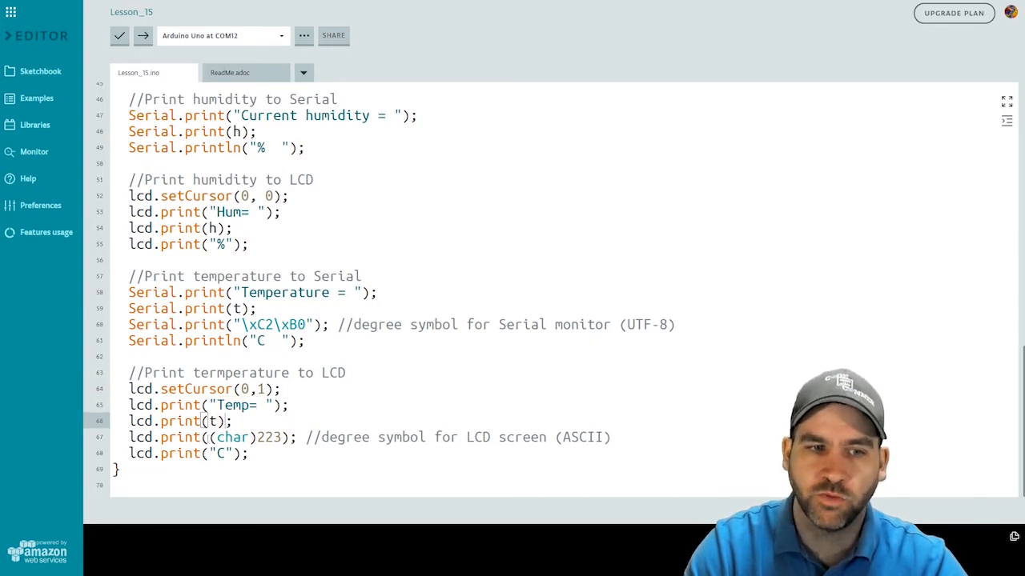
{"action": "double_click", "coordinate": [230, 437]}
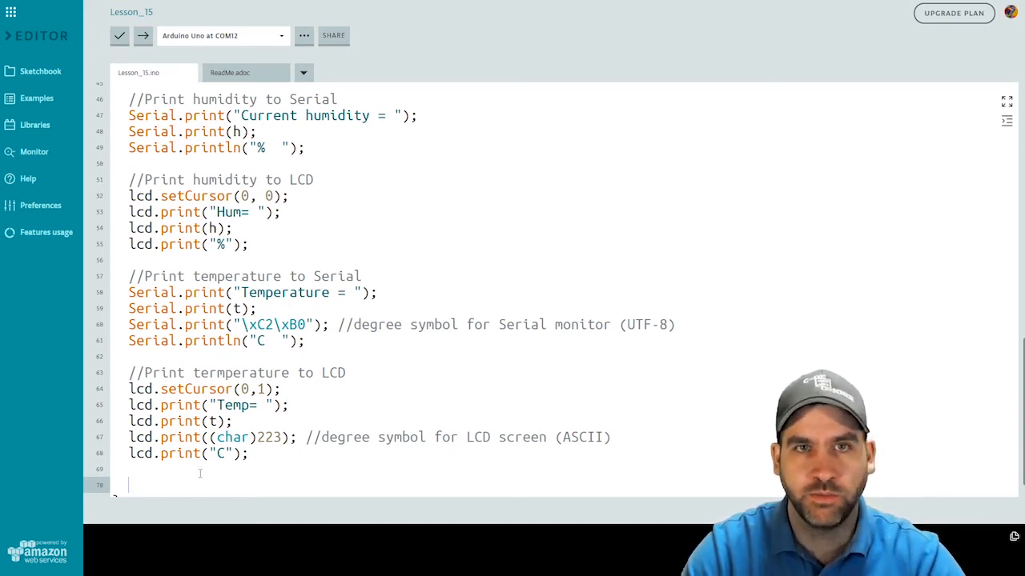
Step: End loop() with delay(5000) and a comment about waiting 5 seconds
{"action": "type", "text": "delay(5000);//Wait 5 seconds before accessing sensor again."}
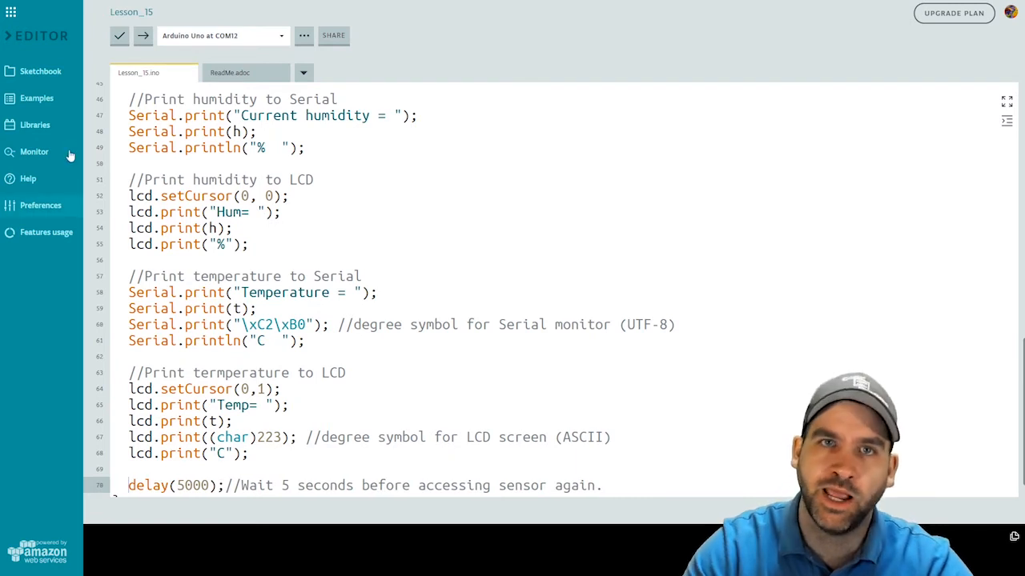
{"action": "scroll", "scroll_direction": "down", "scroll_amount": 3}
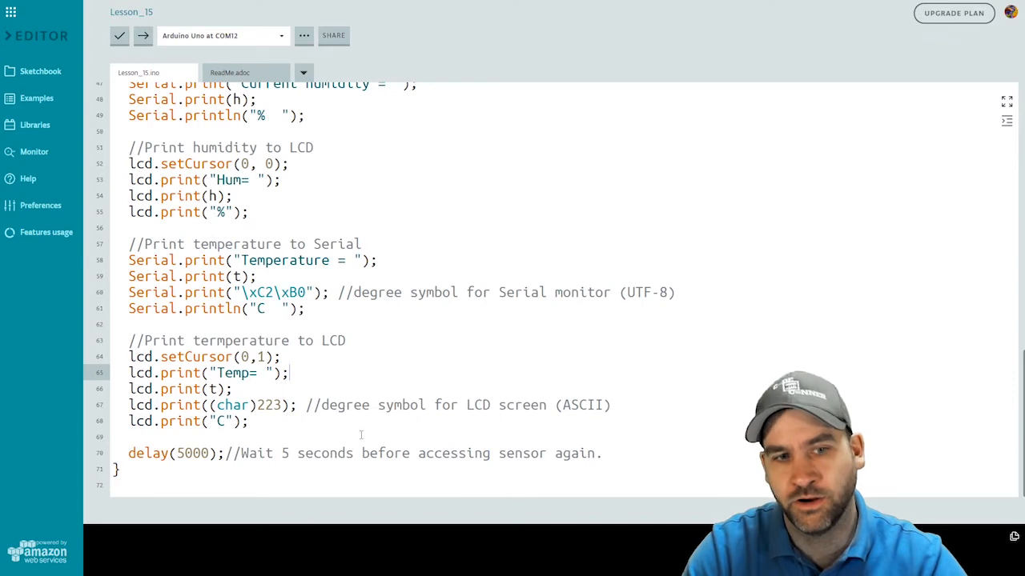
{"action": "scroll", "scroll_direction": "up", "scroll_amount": 3}
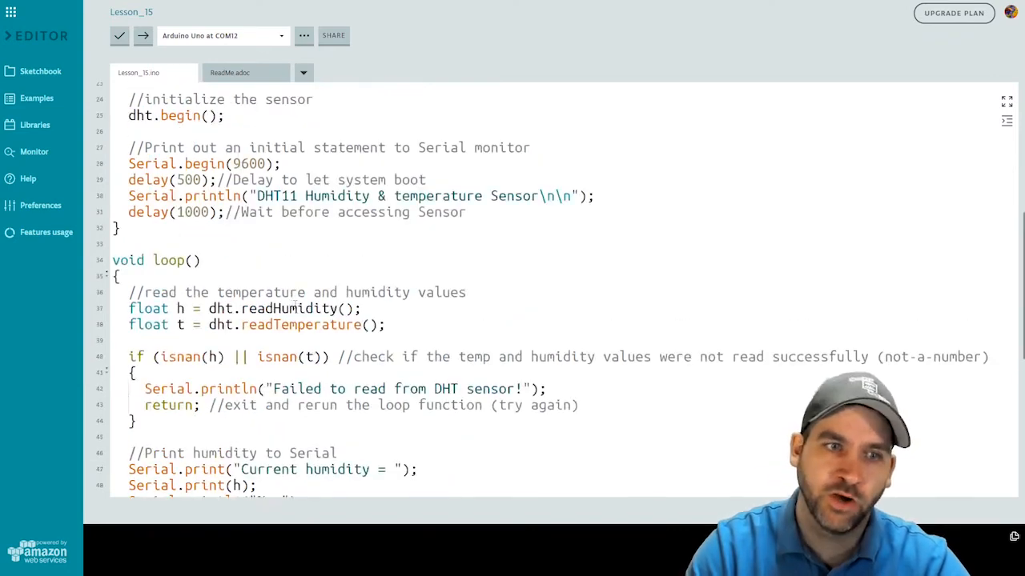
{"action": "scroll", "scroll_direction": "up", "scroll_amount": 3}
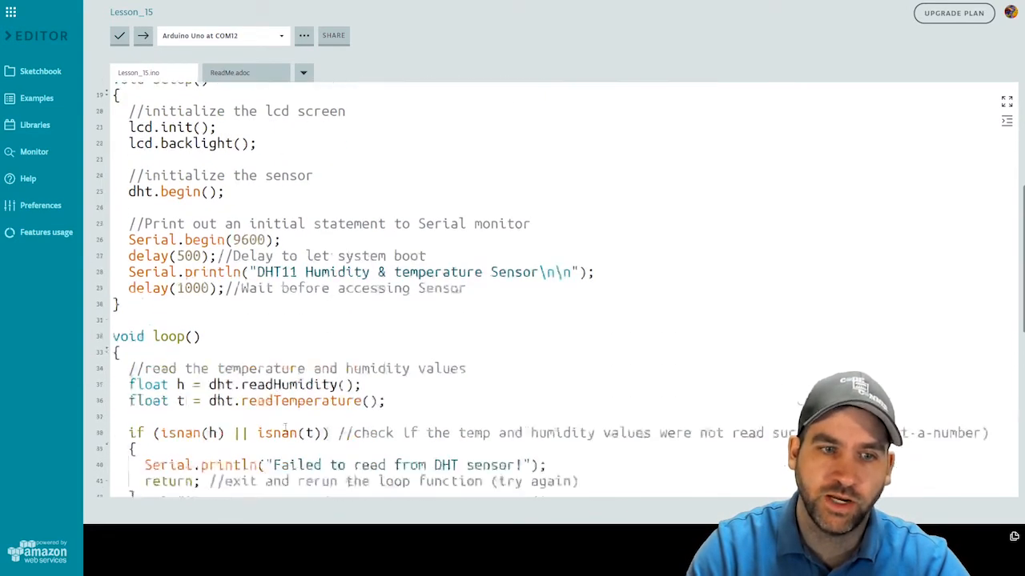
{"action": "scroll", "scroll_direction": "down", "scroll_amount": 3}
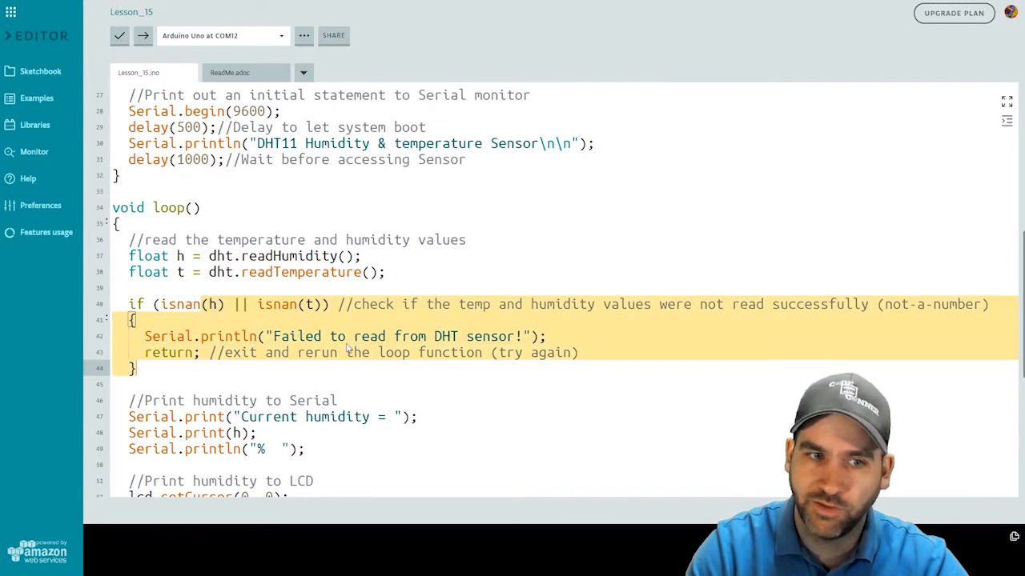
{"action": "scroll", "scroll_direction": "down", "scroll_amount": 3}
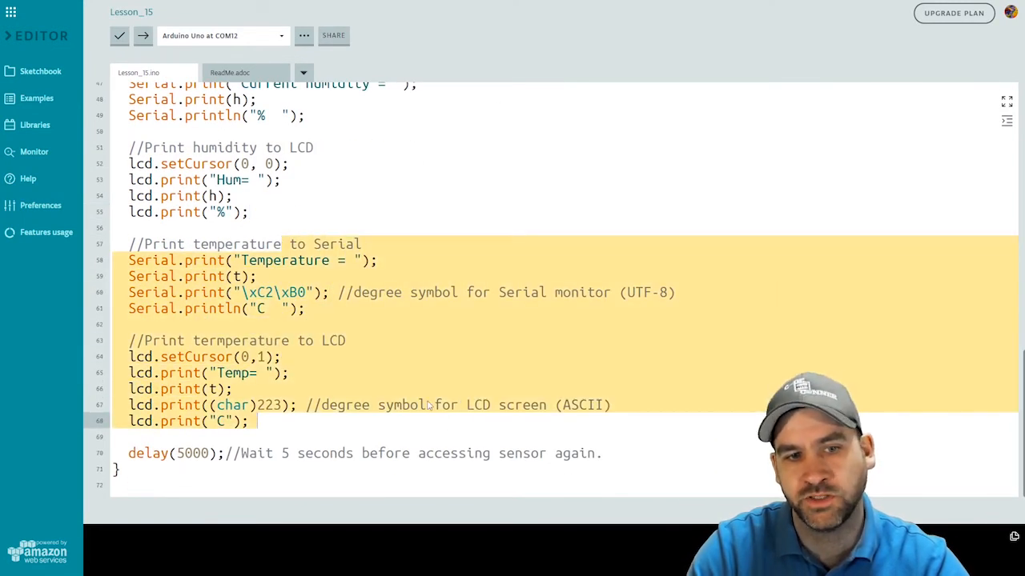
{"action": "left_click", "coordinate": [314, 423]}
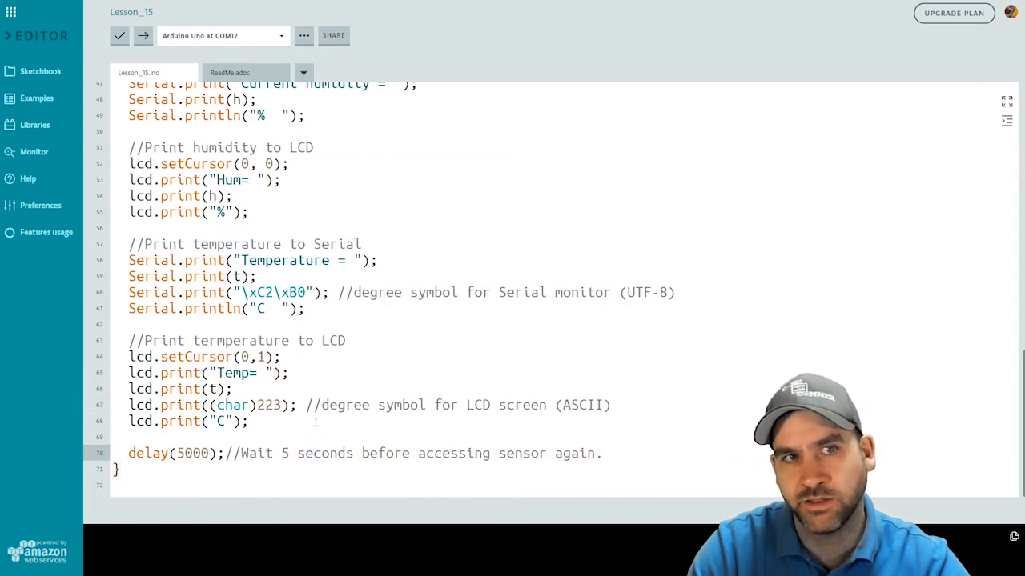
{"action": "mouse_move", "coordinate": [143, 35]}
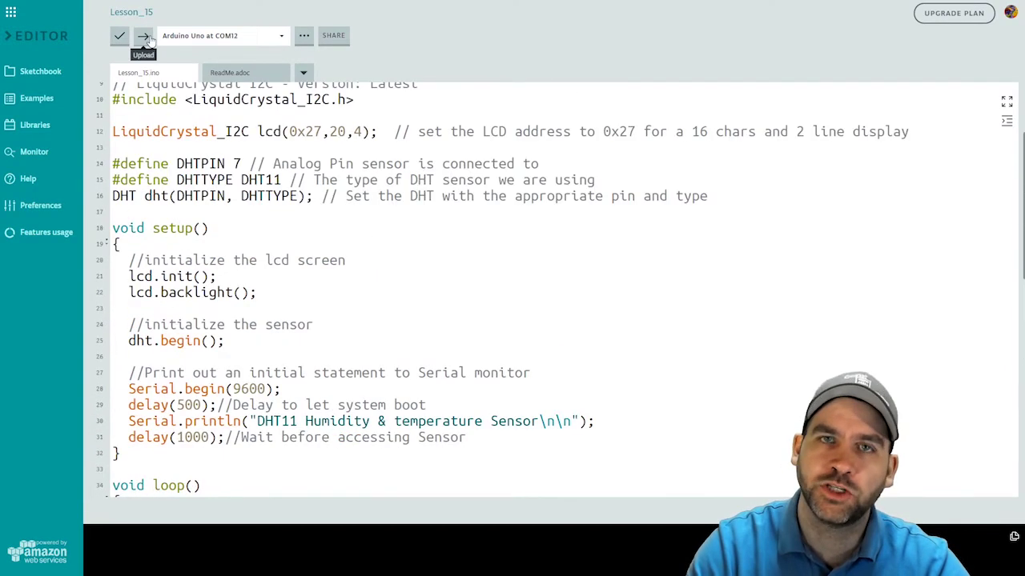